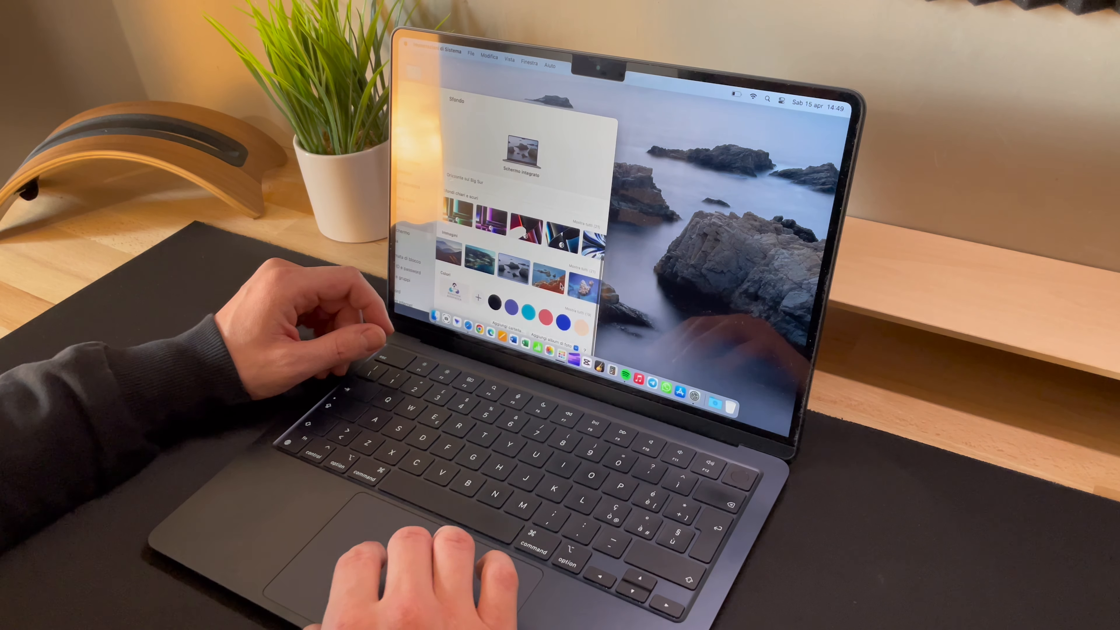
Apply the blue rocky islands picture, then switch to another built-in landscape wallpaper
left_click(488, 255)
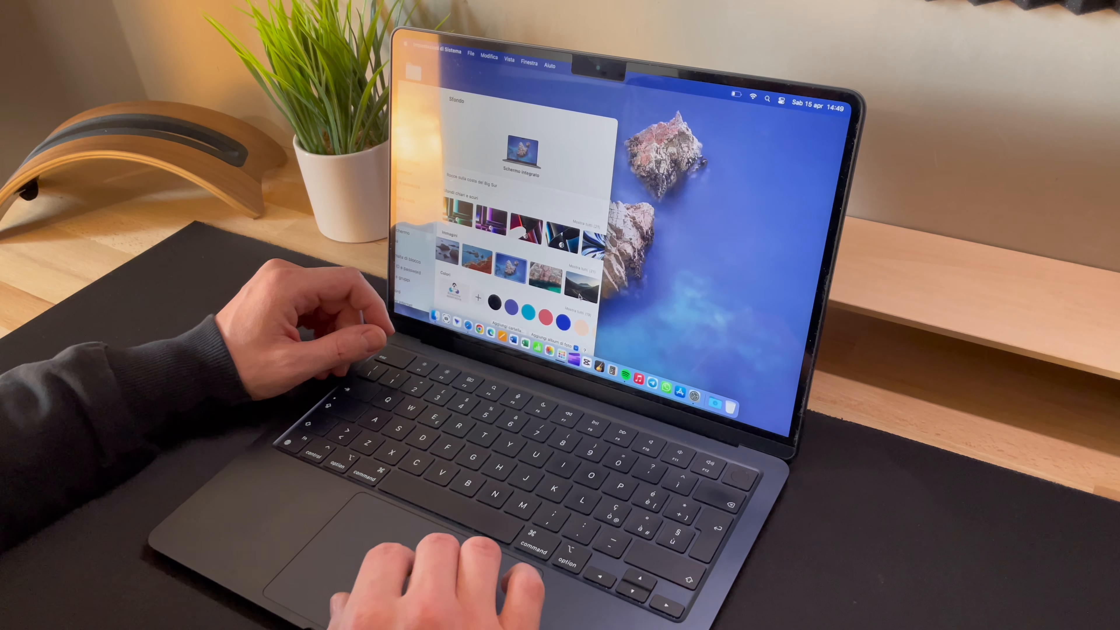
left_click(531, 254)
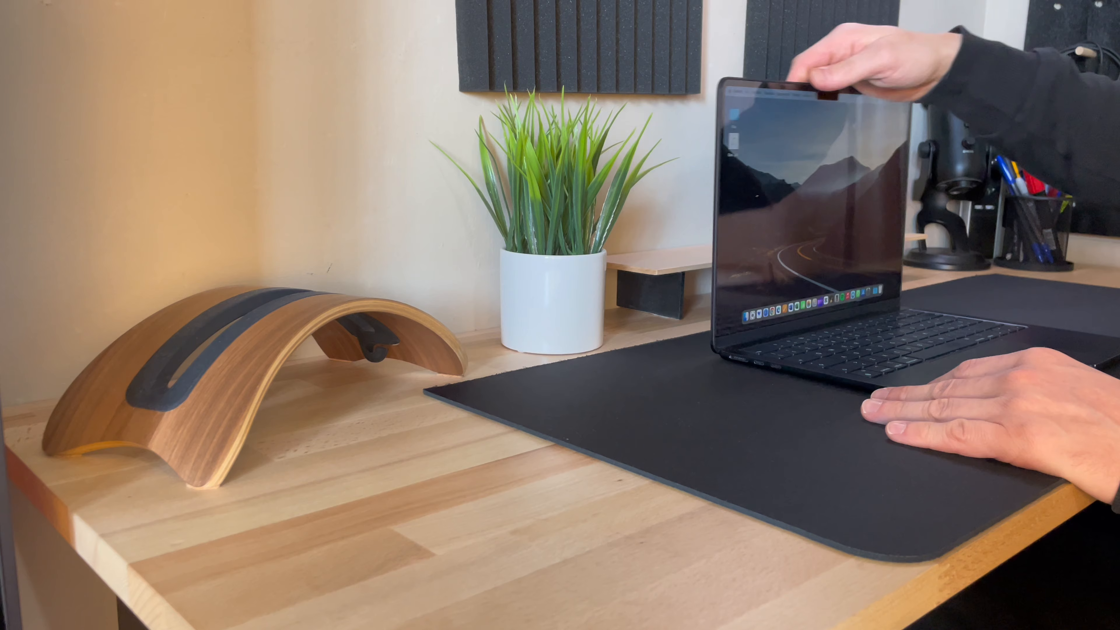
Close the MacBook lid so it lies shut on the desk with the screen off
left_click_drag(843, 79, 821, 357)
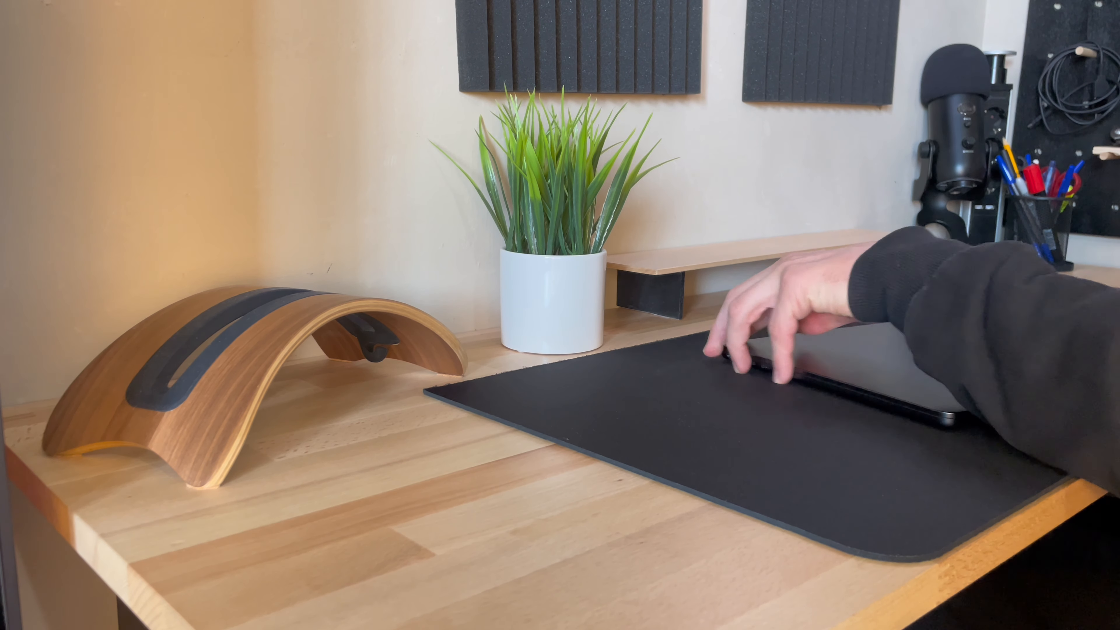